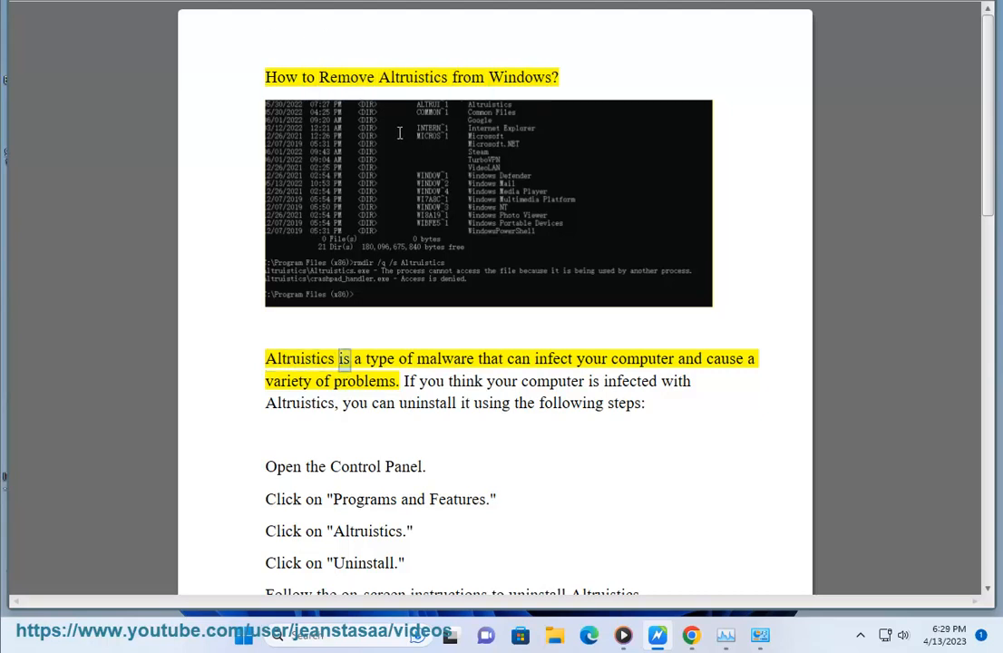
# Start NaturalReader reading aloud from the article's opening sentence about Altruistics malware.
pyautogui.doubleClick(725, 358)
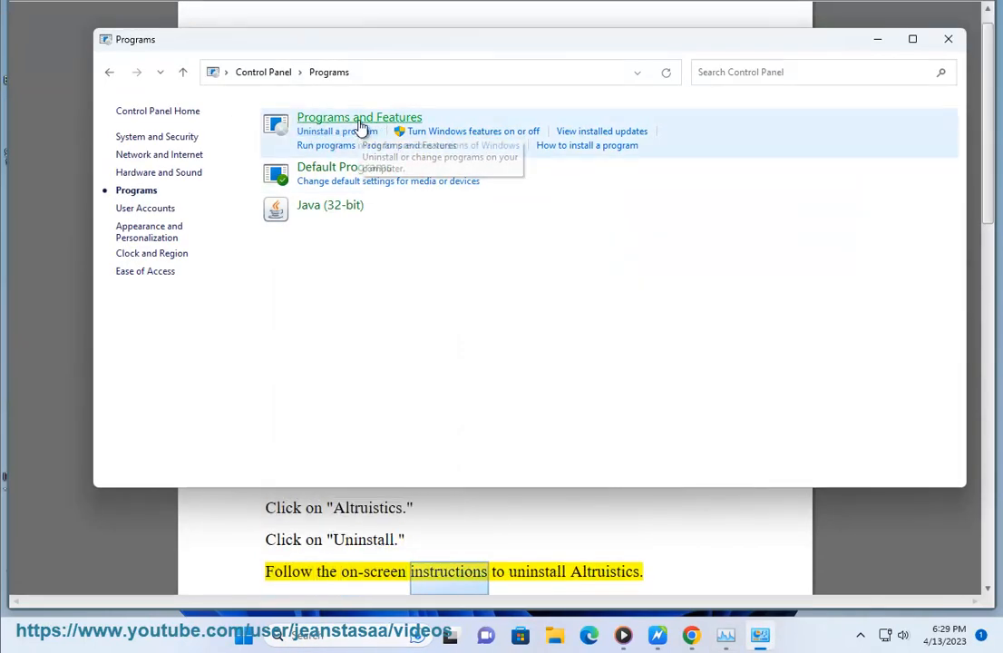
# Open Programs and Features from Control Panel's Programs category.
pyautogui.click(360, 117)
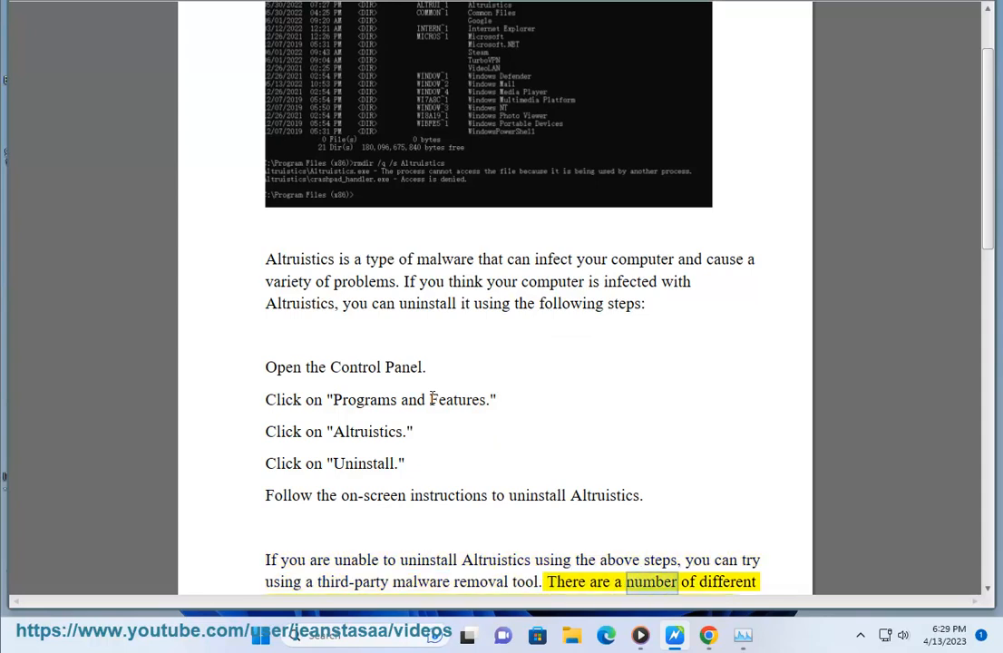
# Scroll the article down to page 2 while the uninstall steps and removal-tool advice are read.
pyautogui.scroll(-3)
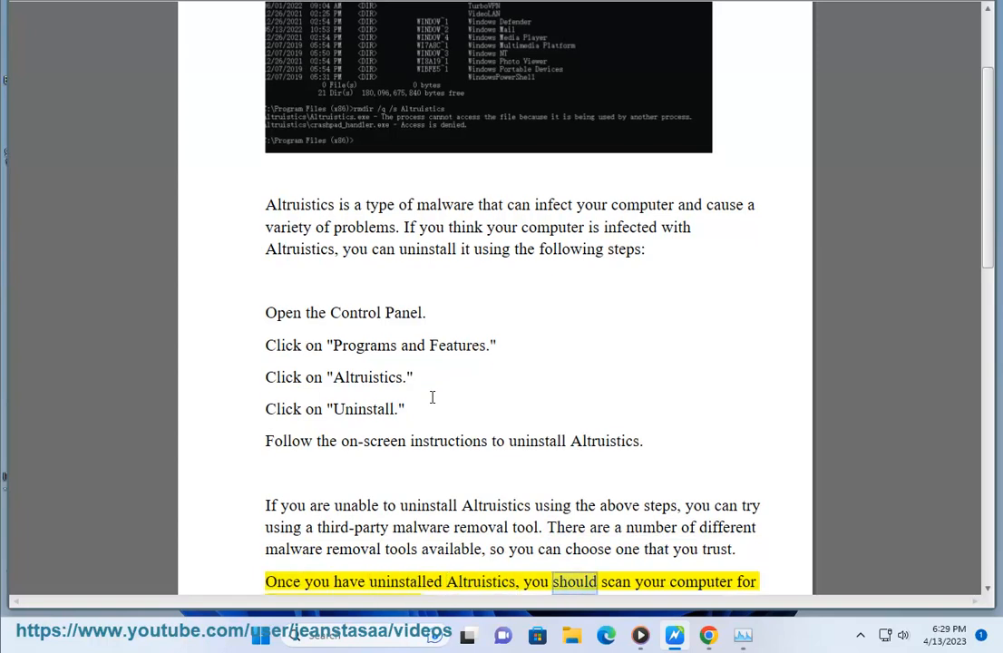
pyautogui.scroll(-3)
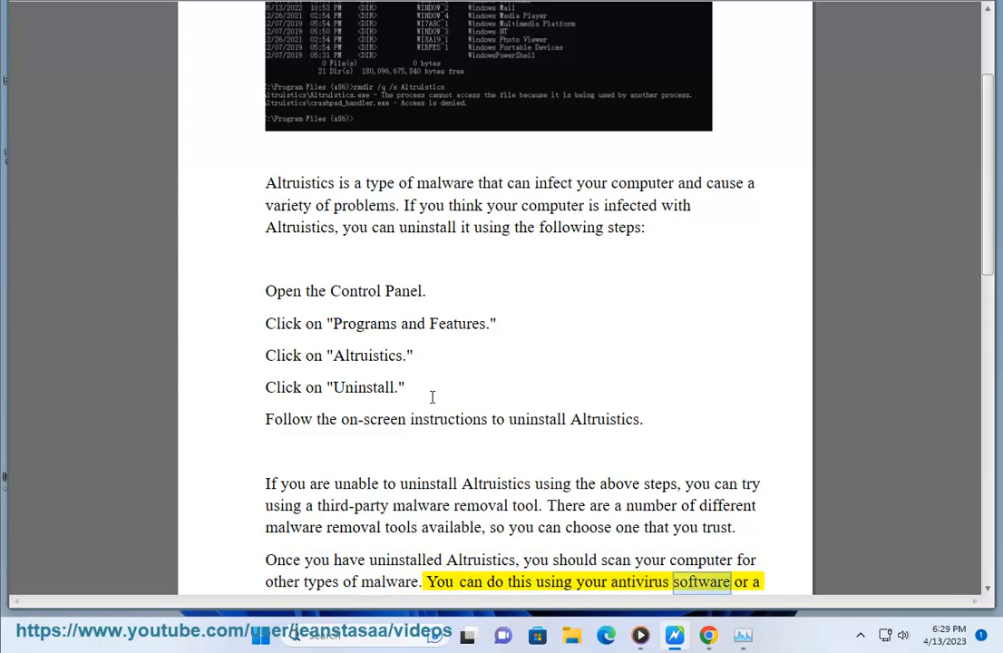
pyautogui.scroll(-3)
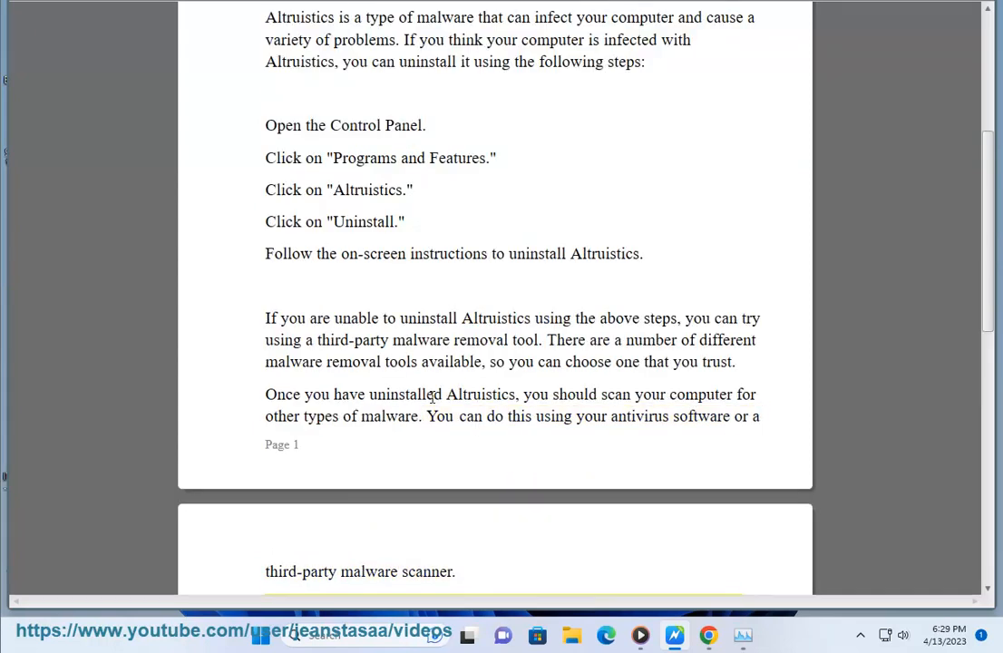
pyautogui.scroll(-3)
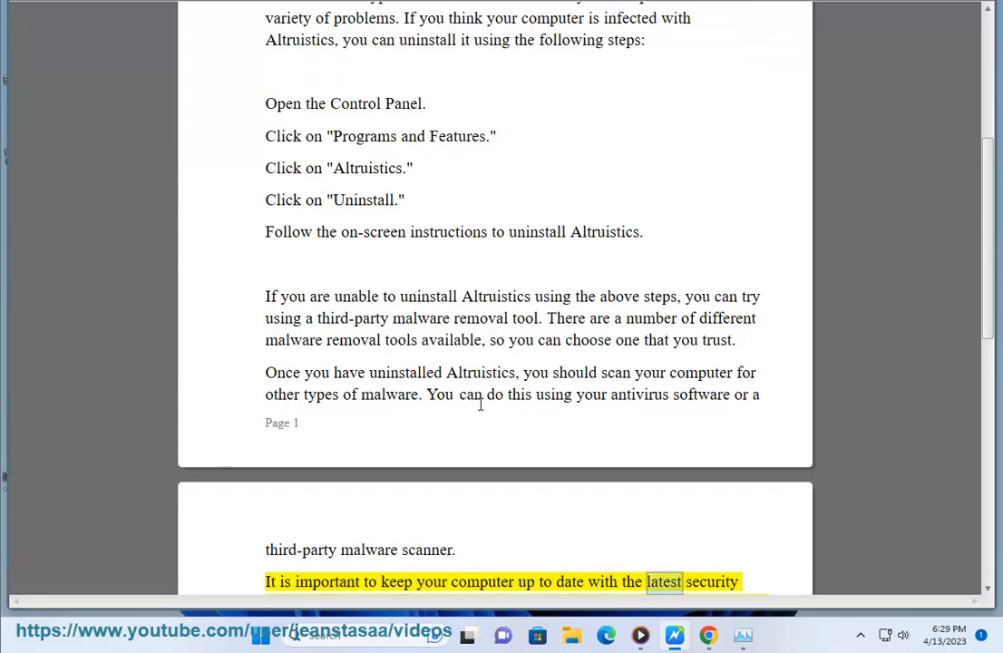
pyautogui.scroll(-3)
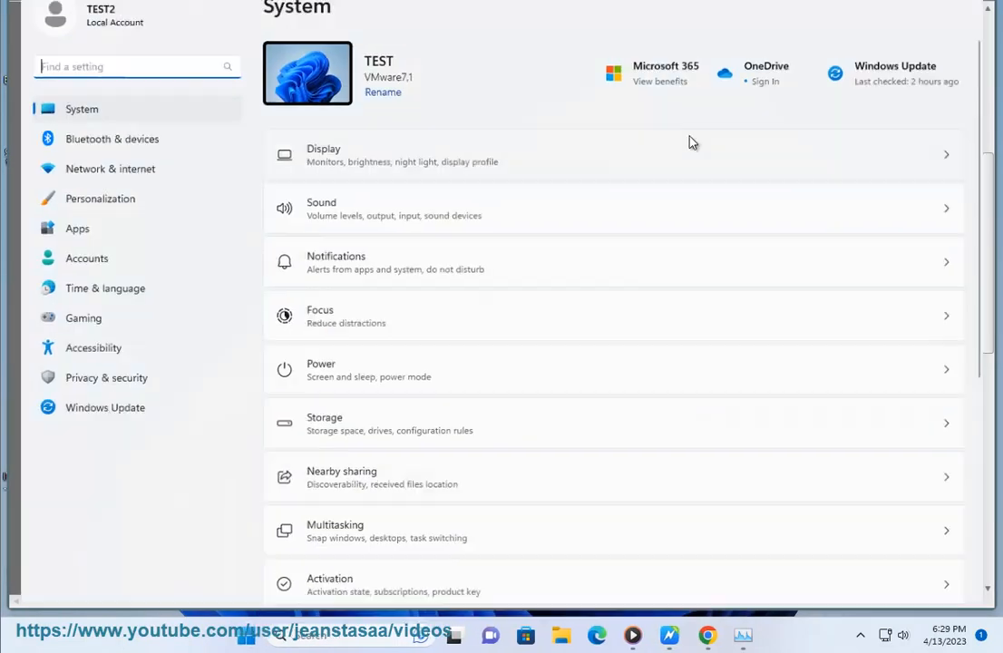
# Click the Find a setting box on the Windows Settings System page.
pyautogui.click(106, 407)
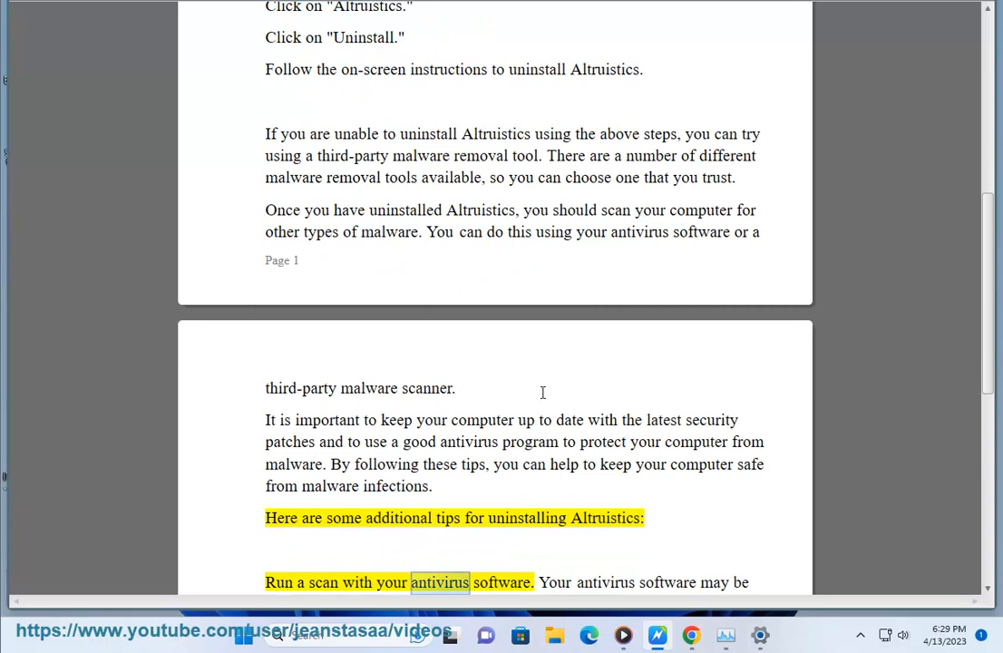
# Scroll down as the 'additional tips' section for uninstalling Altruistics is read.
pyautogui.scroll(-3)
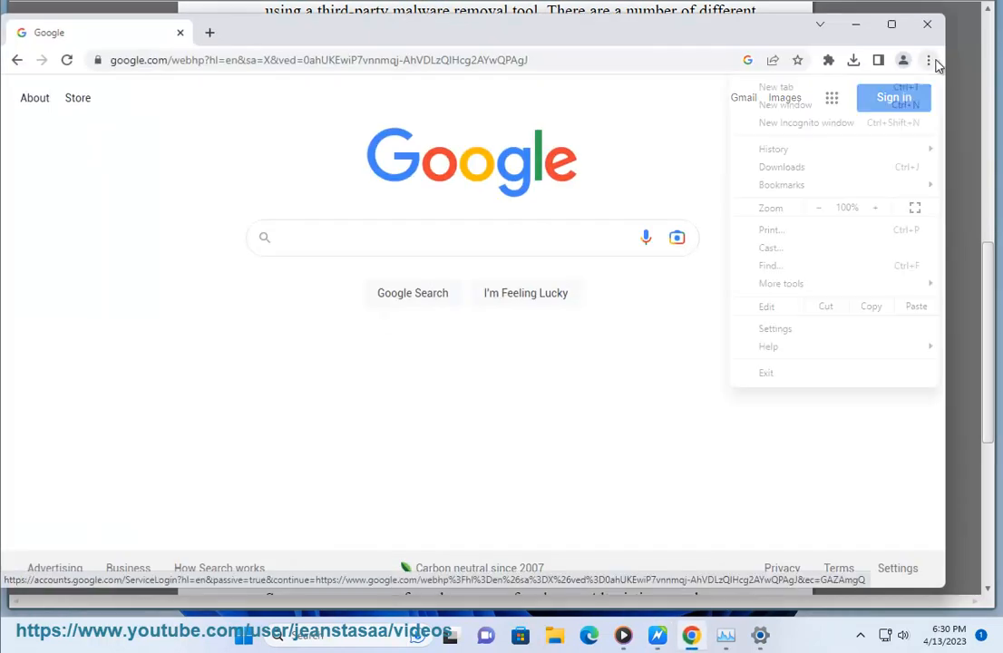
# Open Chrome Settings and search 'reset' to find the reset options.
pyautogui.click(775, 328)
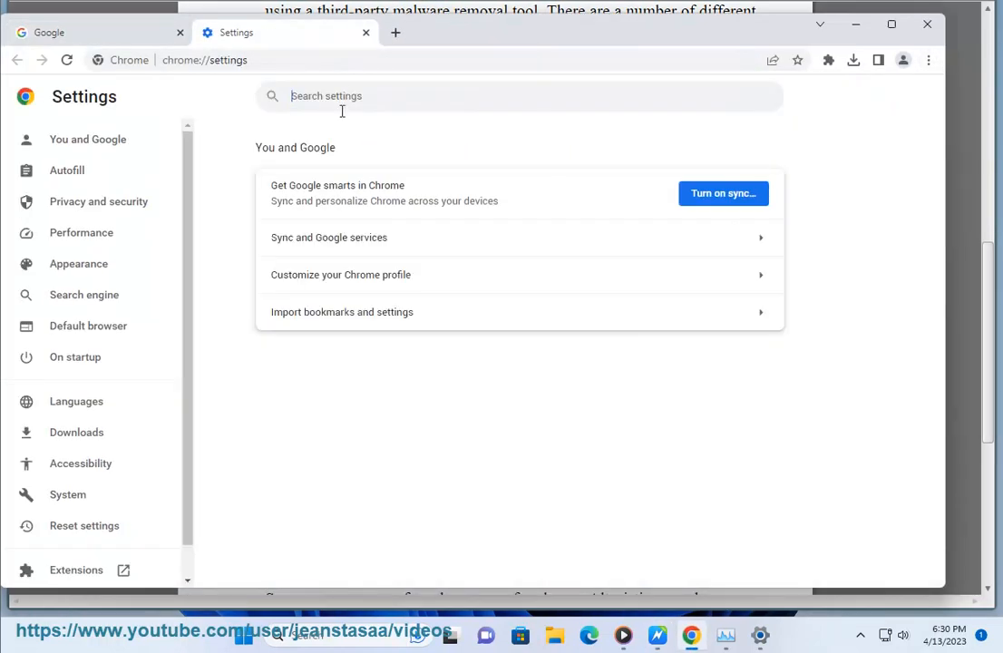
pyautogui.write('reset')
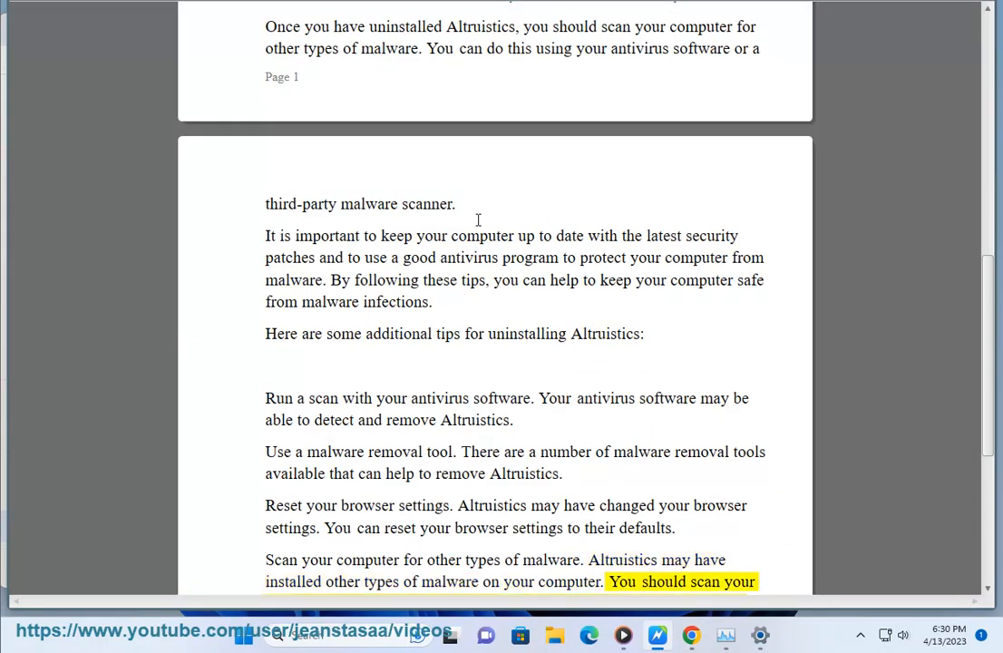
pyautogui.scroll(-3)
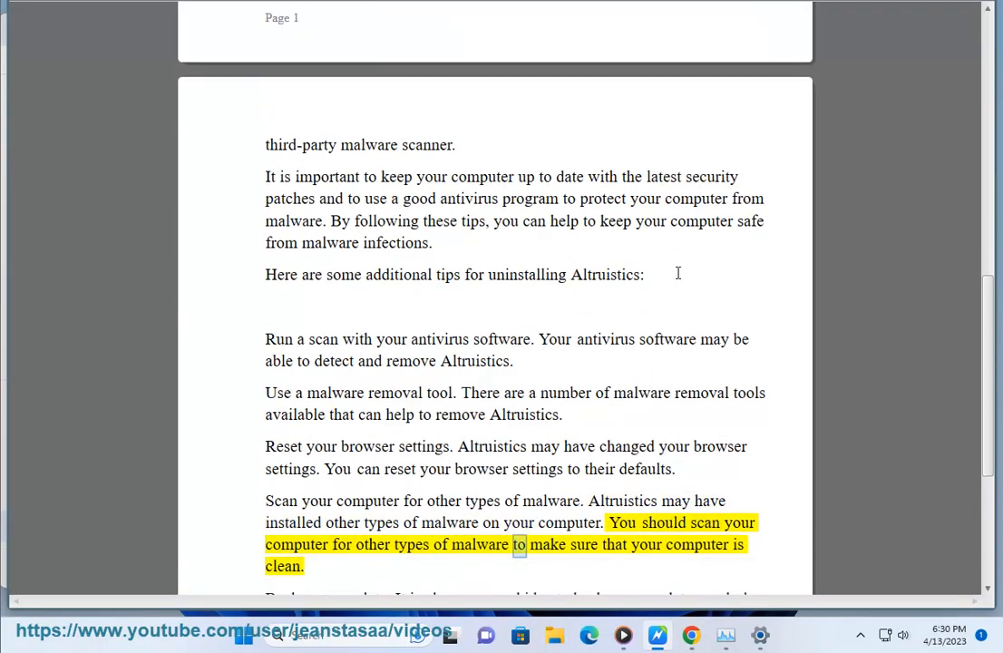
pyautogui.scroll(-3)
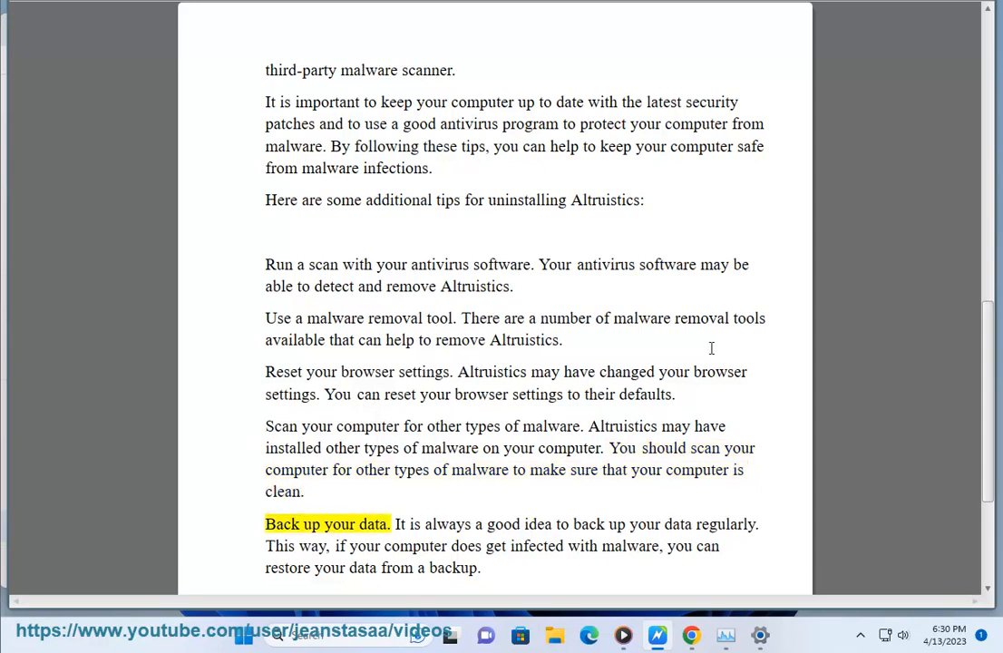